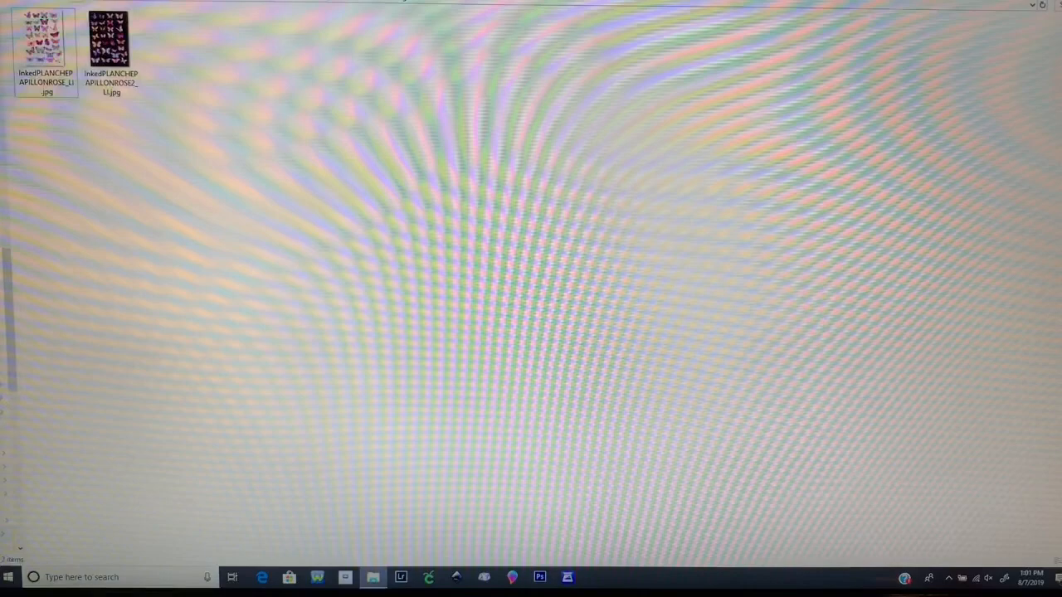
# Open the pink butterfly JPG in Windows Photo Viewer via Open with.
pyautogui.rightClick(42, 33)
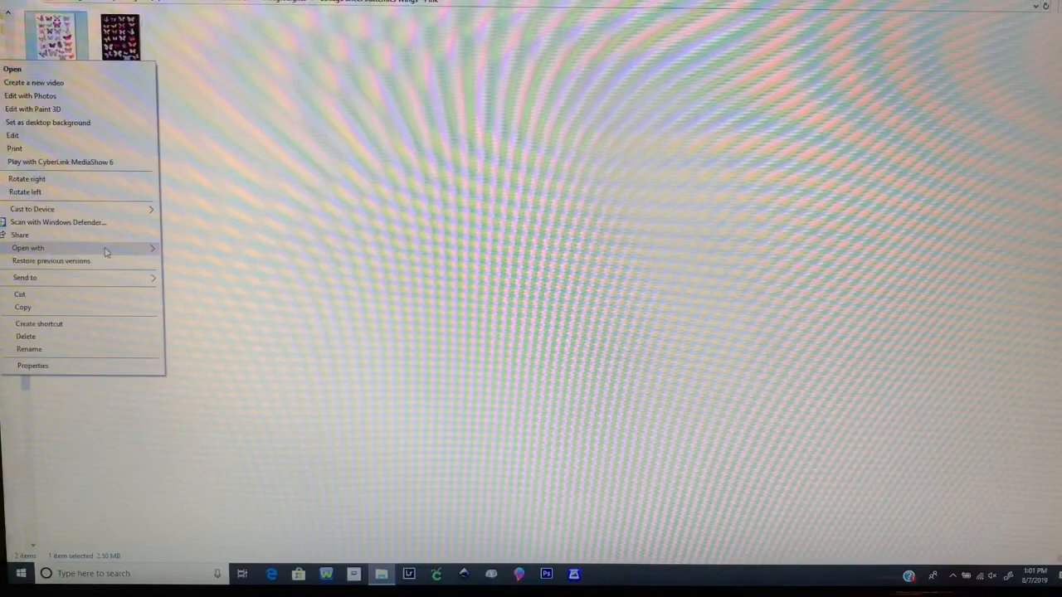
pyautogui.click(12, 63)
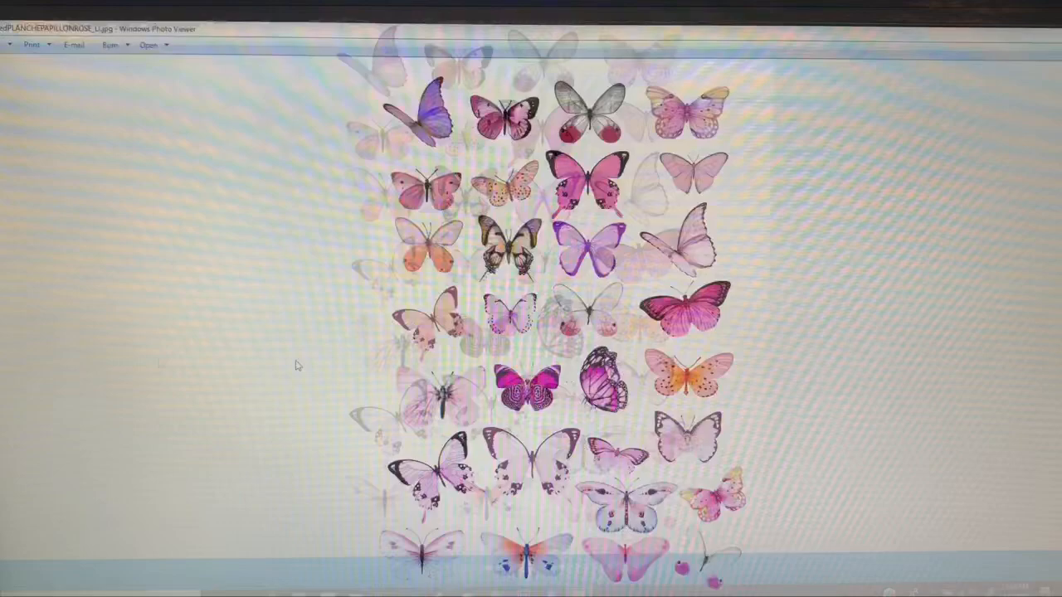
# Choose Print... from the toolbar's Print dropdown for the butterfly sheet.
pyautogui.click(34, 45)
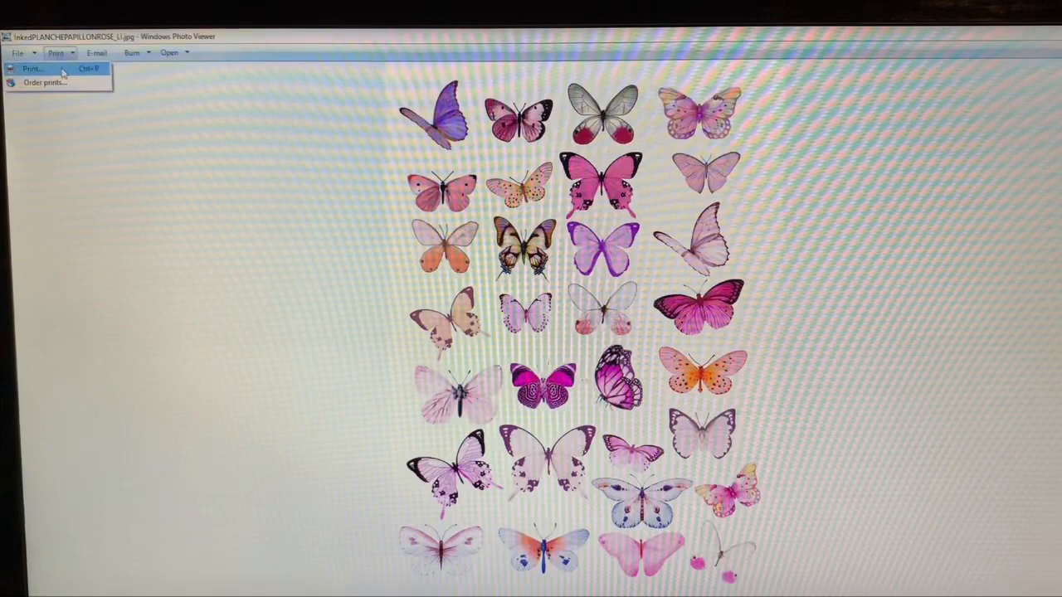
pyautogui.click(41, 69)
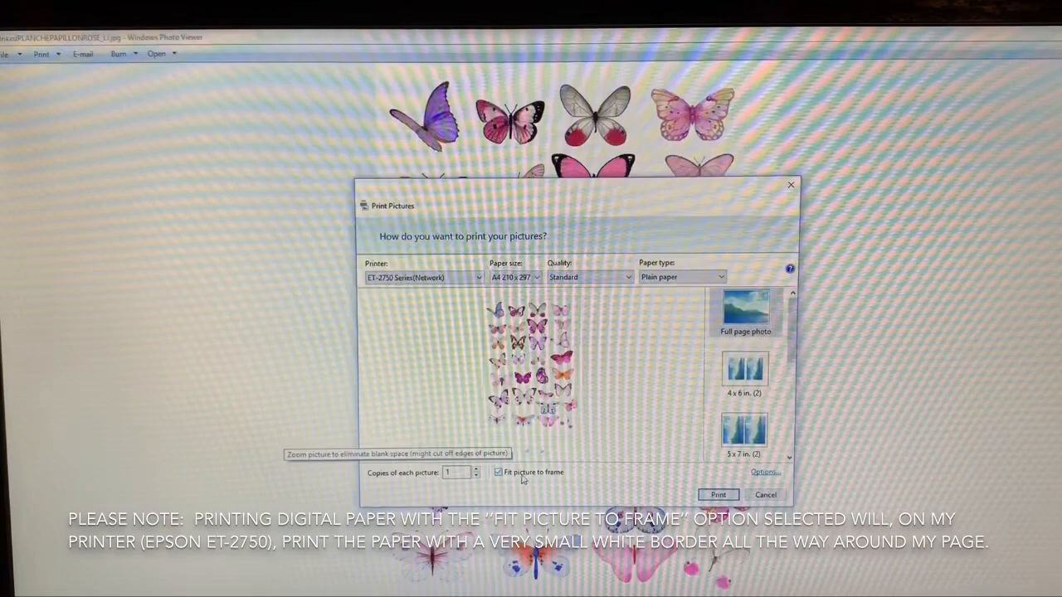
# Uncheck Fit picture to frame, keeping A4 plain paper and Full page photo.
pyautogui.click(499, 472)
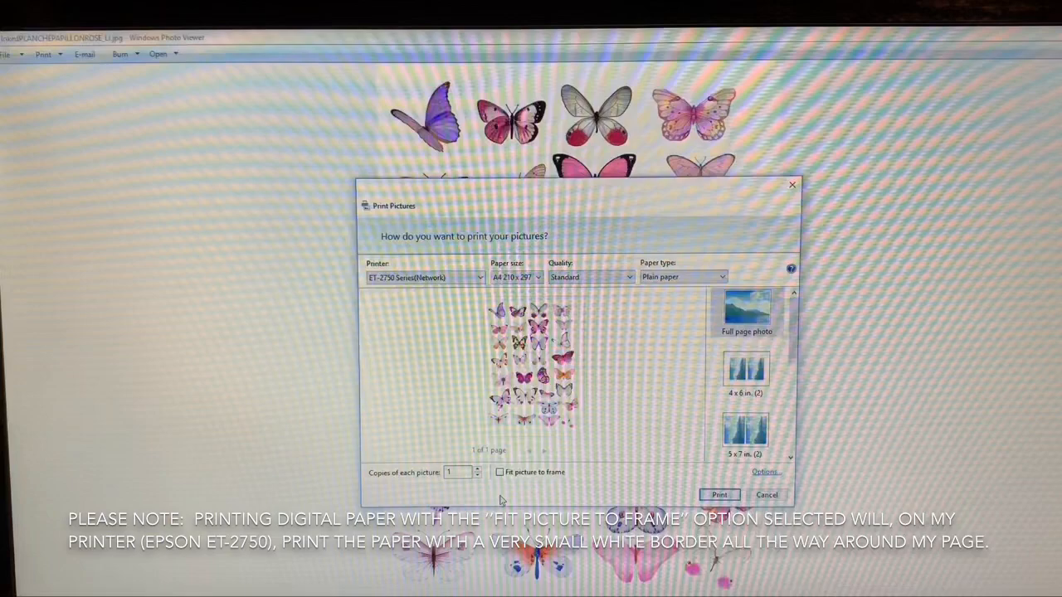